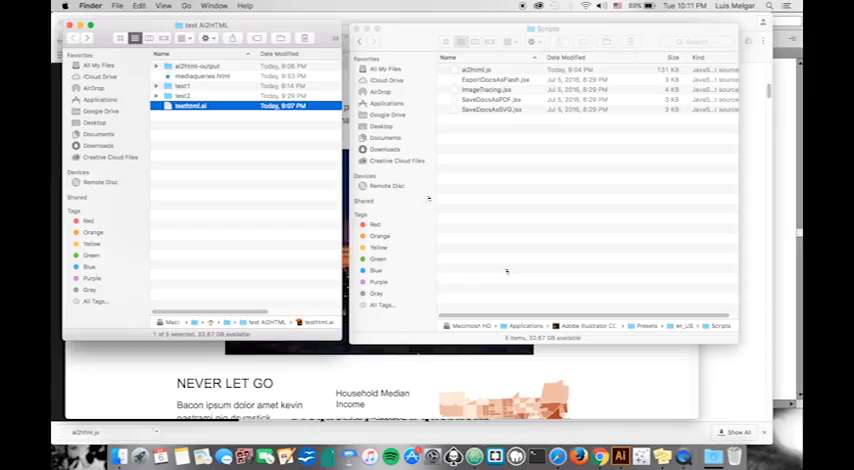
Step: Open mediaqueries.html from the ai2html project folder in Atom
{"action": "left_click", "coordinate": [200, 76]}
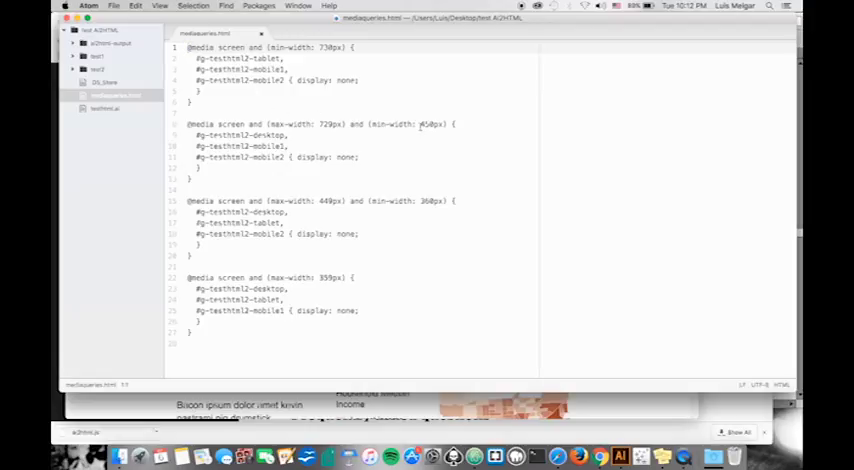
Step: Copy the media queries and show the ai2html-output folder with exported images and HTML
{"action": "left_click", "coordinate": [190, 48]}
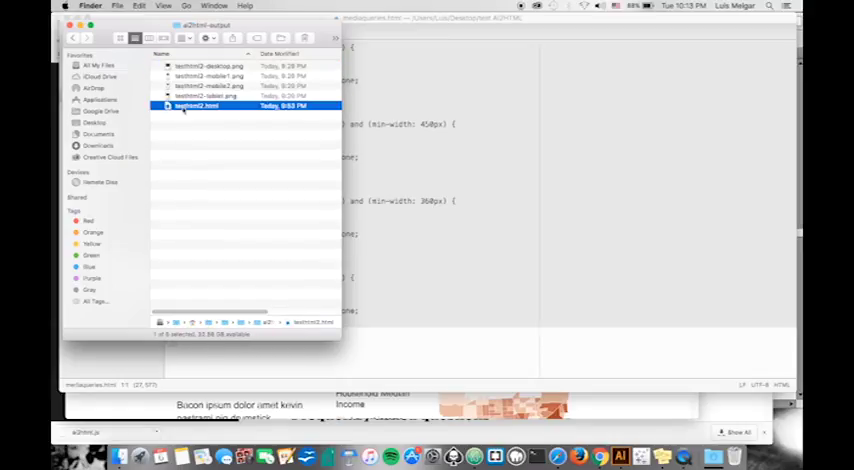
Step: Open the exported testhtml2.html in Atom via Open With from Finder
{"action": "right_click", "coordinate": [196, 106]}
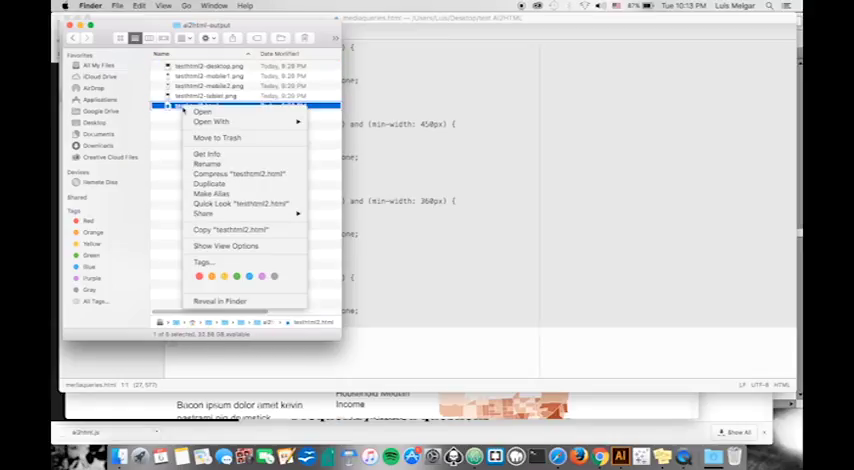
{"action": "left_click", "coordinate": [212, 120]}
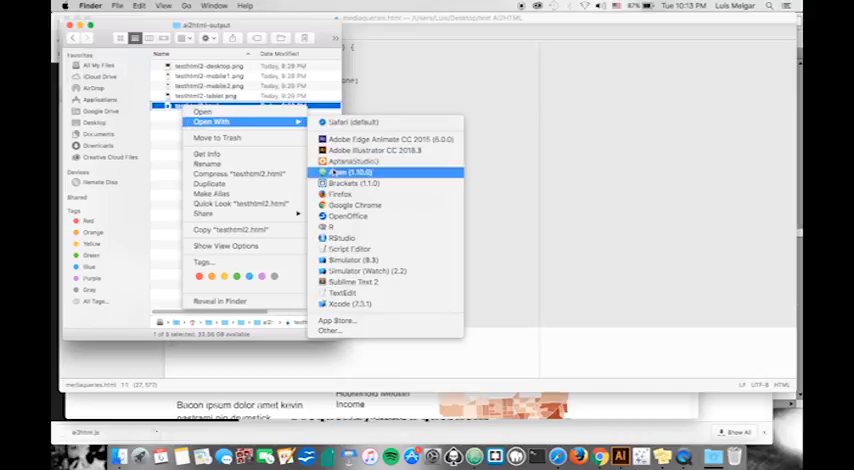
{"action": "left_click", "coordinate": [344, 172]}
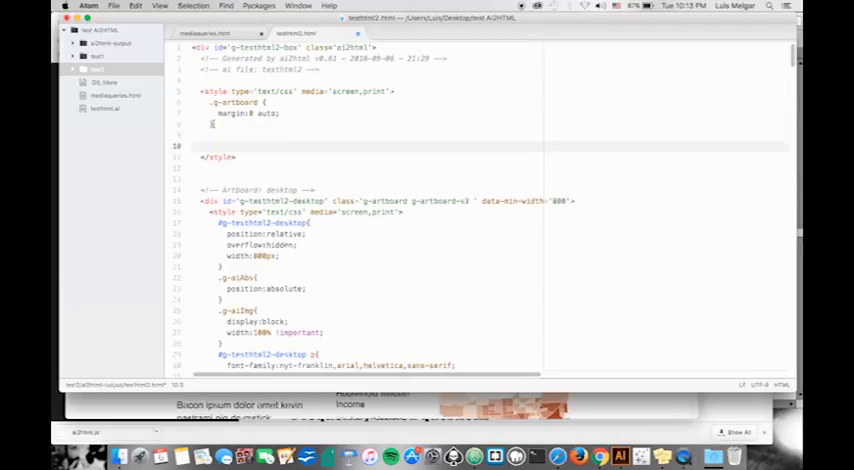
Step: Paste the media queries into testhtml2.html's style block after the artboard margin rule
{"action": "scroll", "scroll_direction": "down", "scroll_amount": 3}
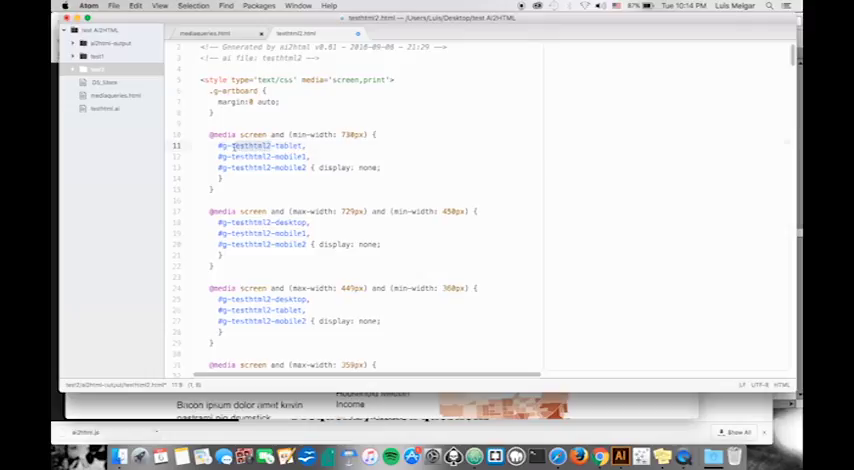
{"action": "mouse_move", "coordinate": [298, 32]}
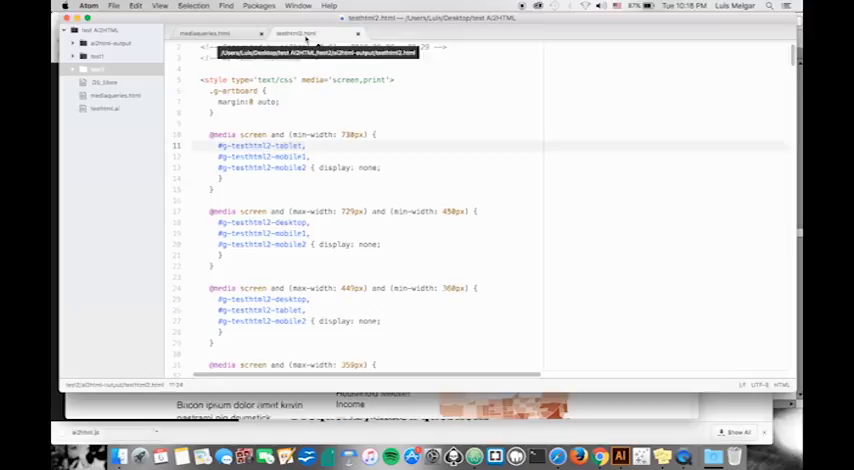
{"action": "mouse_move", "coordinate": [304, 38]}
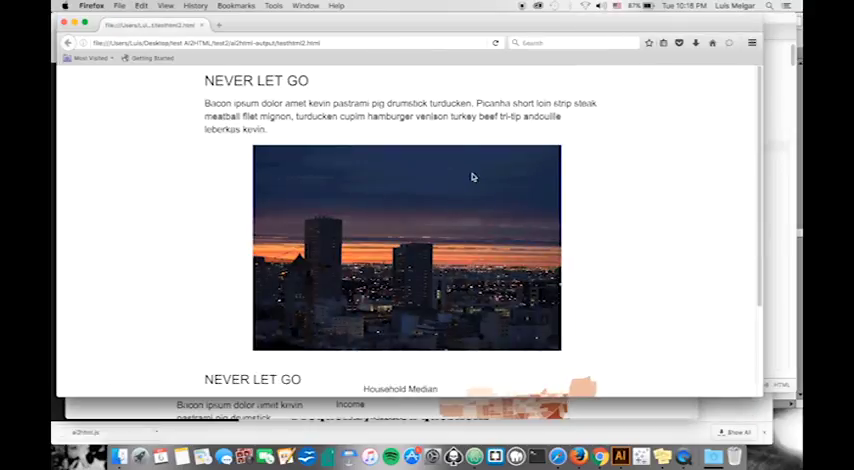
Step: Preview testhtml2.html in Firefox, narrowing the window to show tablet and mobile layouts
{"action": "scroll", "scroll_direction": "down", "scroll_amount": 3}
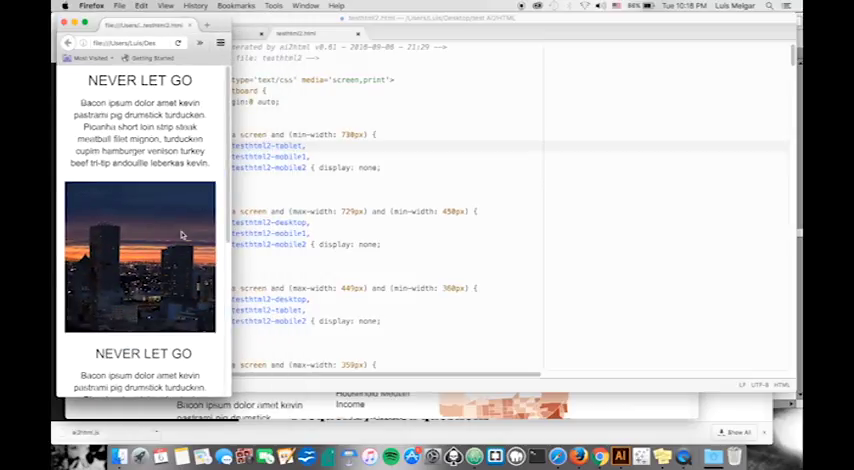
{"action": "scroll", "scroll_direction": "down", "scroll_amount": 3}
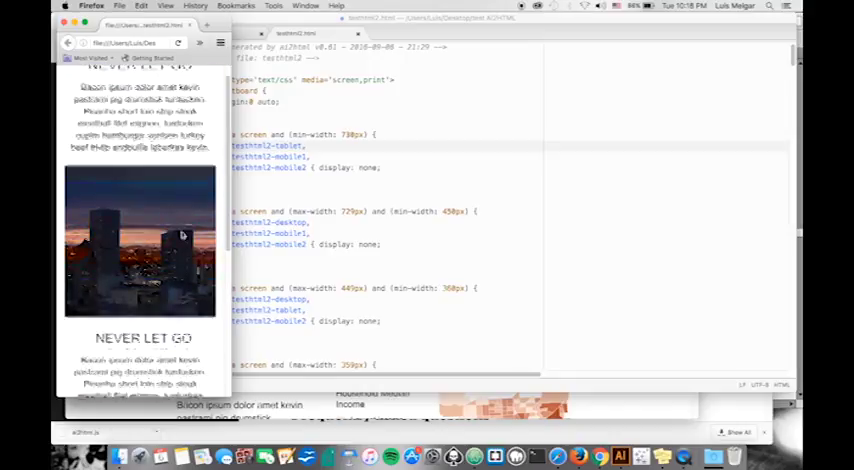